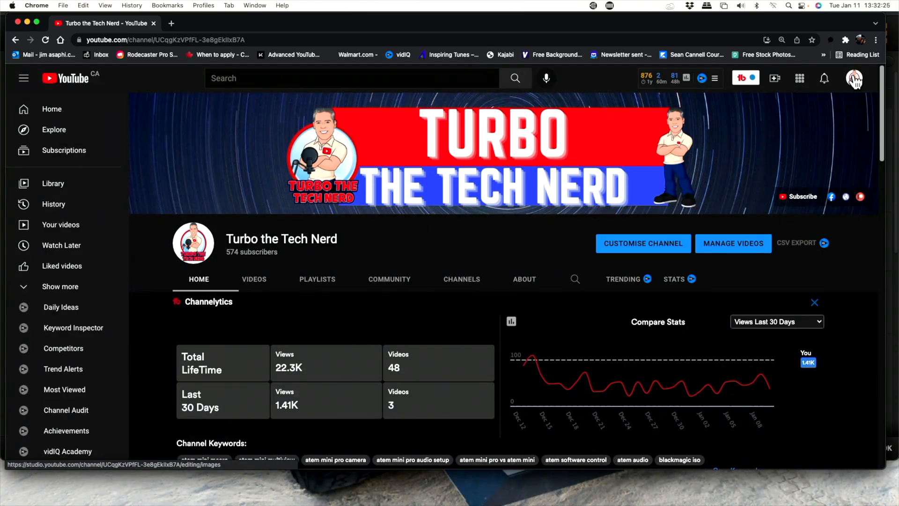
Glance at the account menu, then choose Go live from the Create menu.
left_click(853, 78)
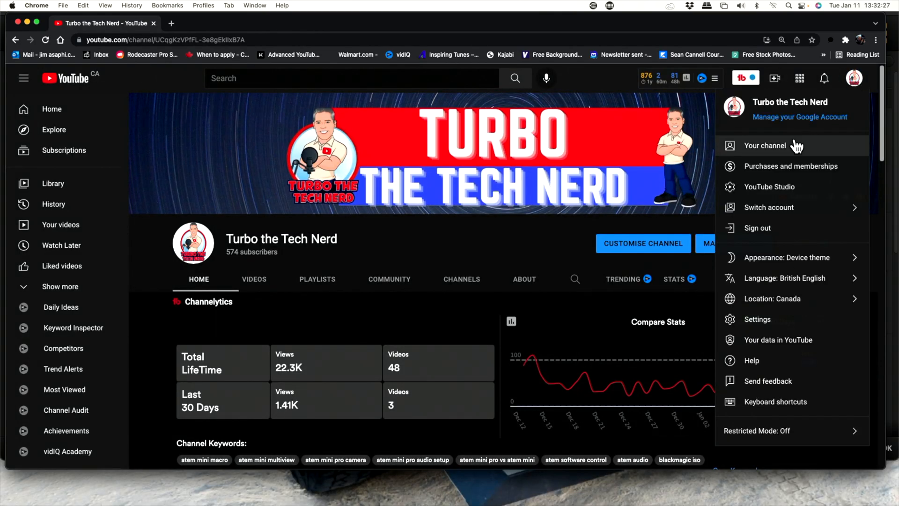
mouse_move(777, 148)
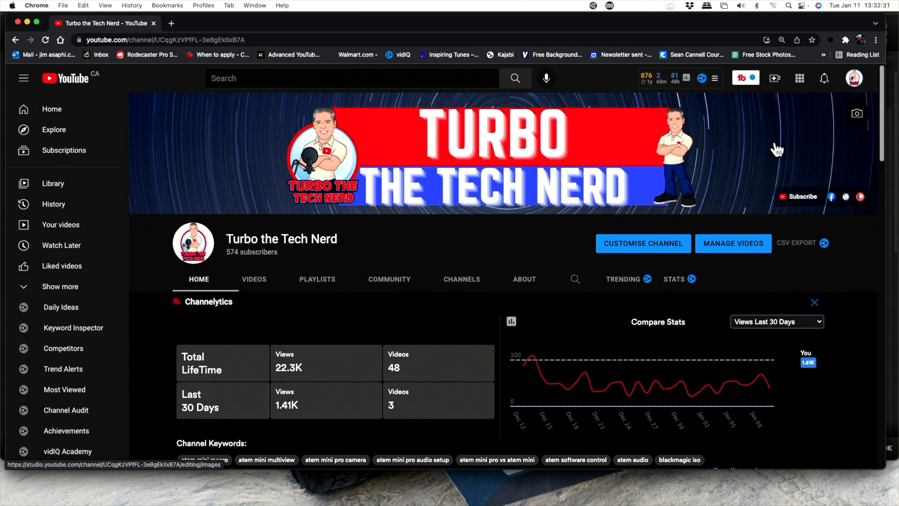
mouse_move(774, 78)
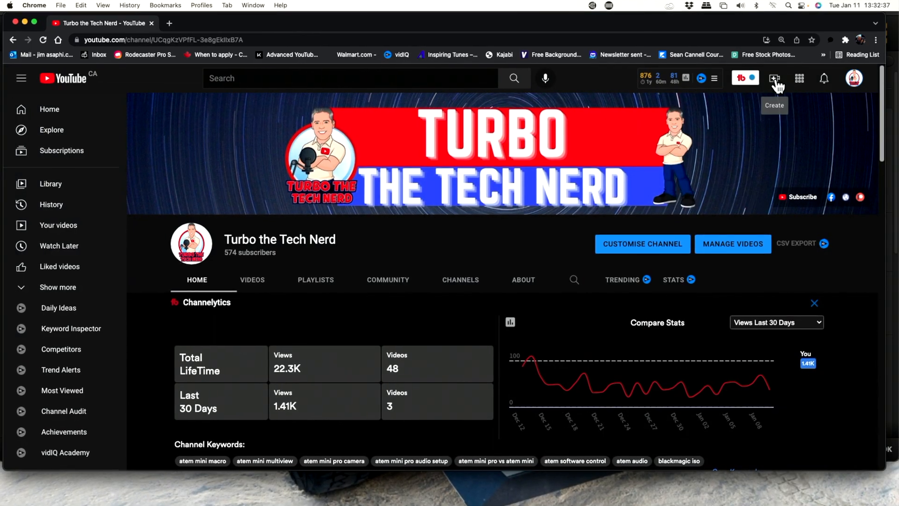
left_click(773, 78)
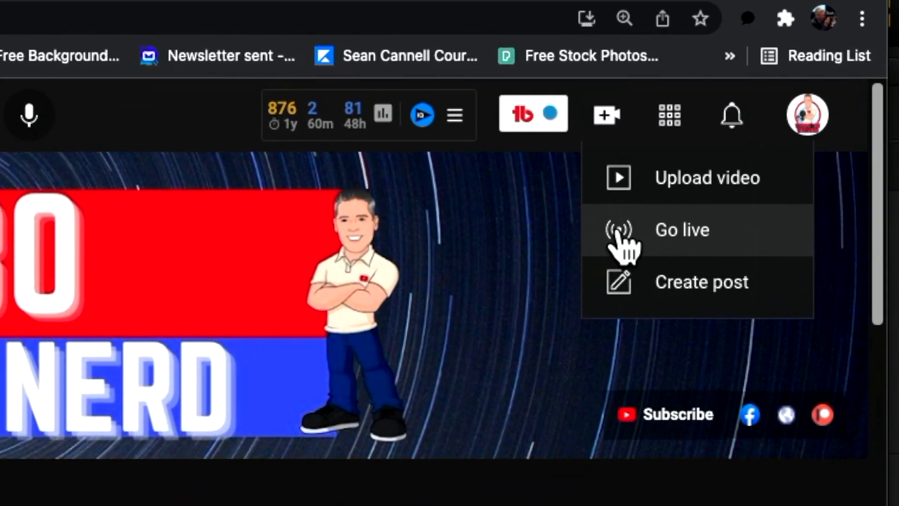
left_click(681, 229)
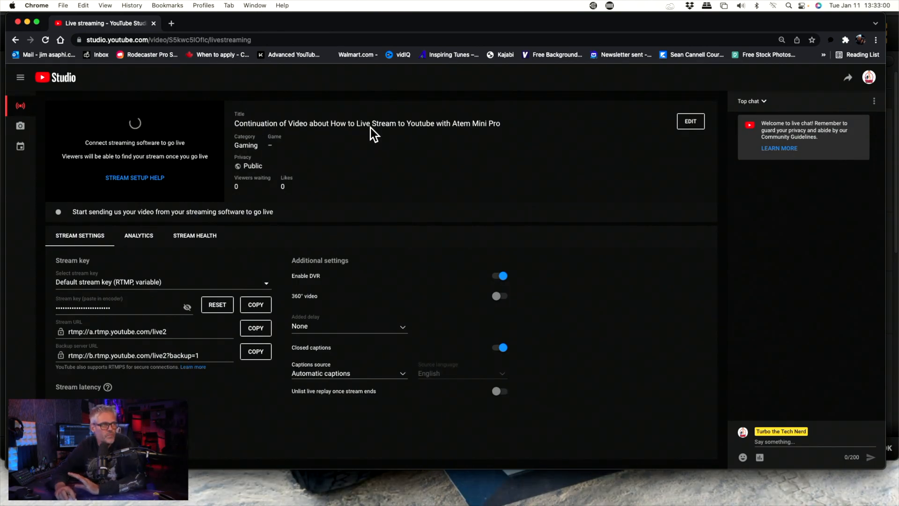
mouse_move(638, 140)
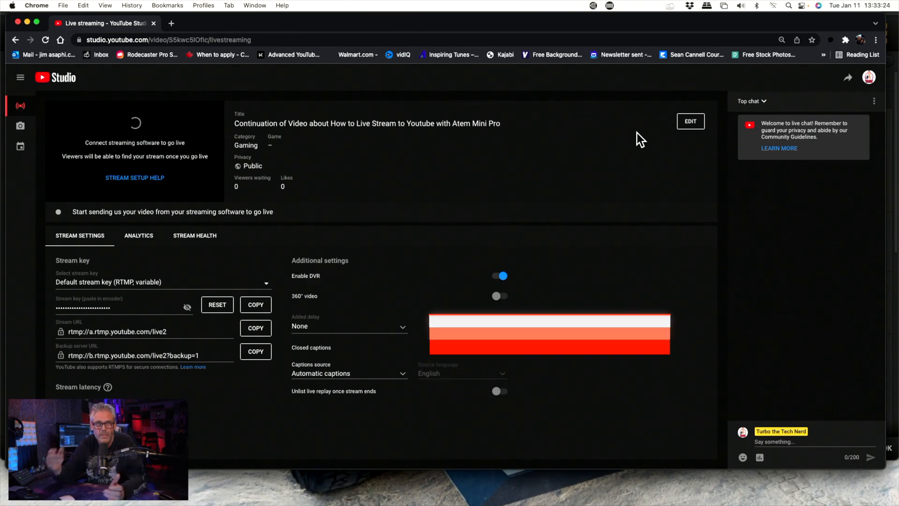
left_click(500, 347)
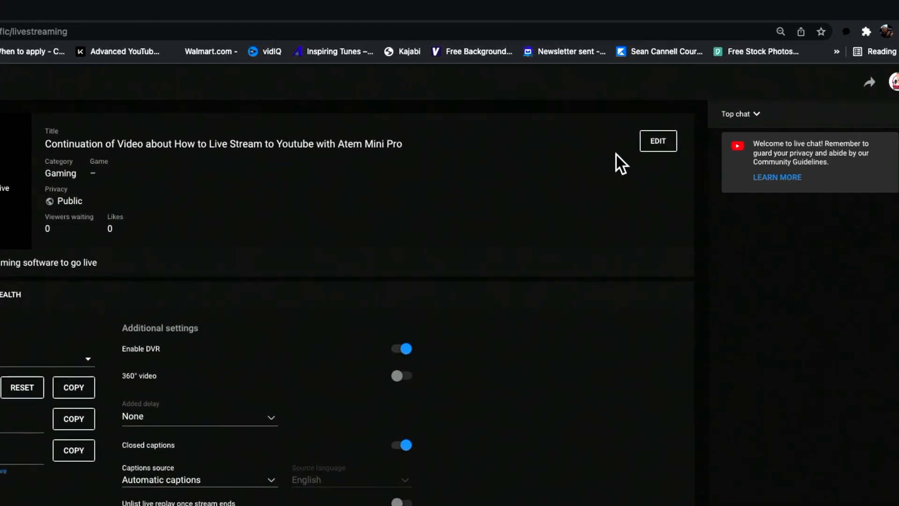
Open the stream's edit settings and review its title and long description.
left_click(657, 141)
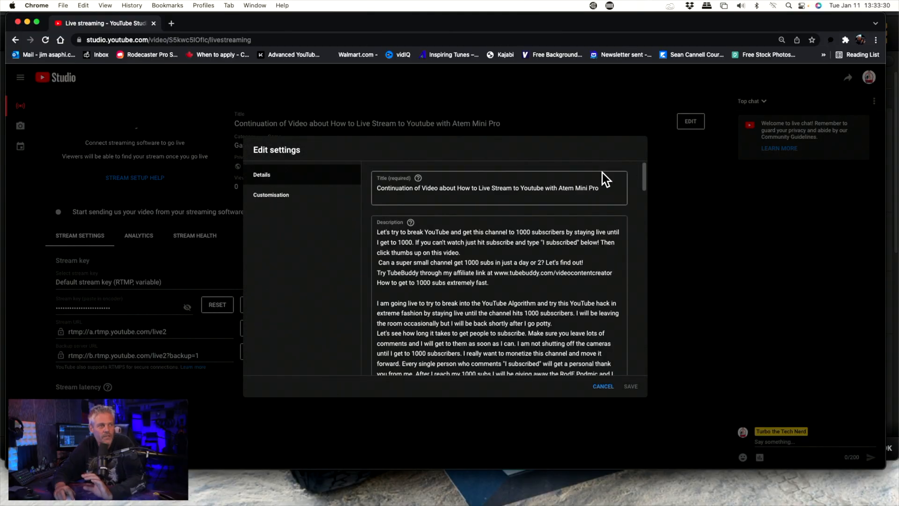
left_click(559, 187)
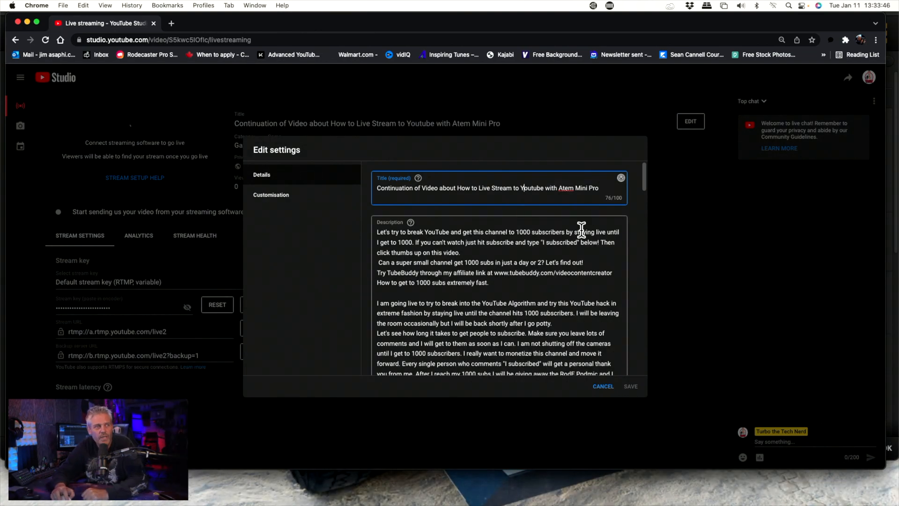
scroll("down", 3)
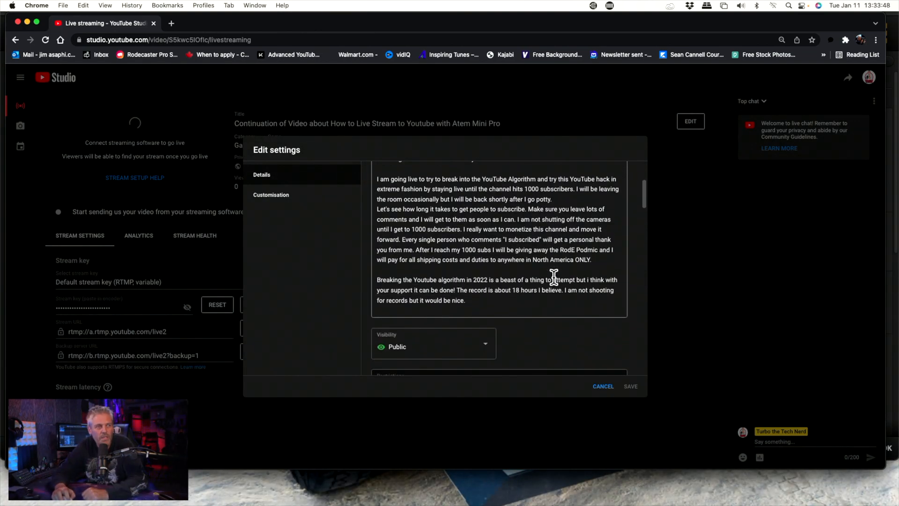
scroll("up", 3)
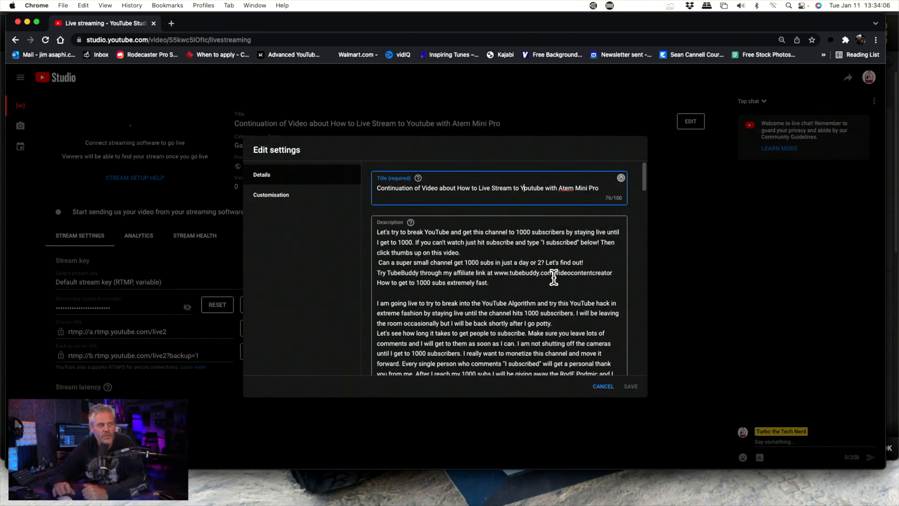
mouse_move(512, 283)
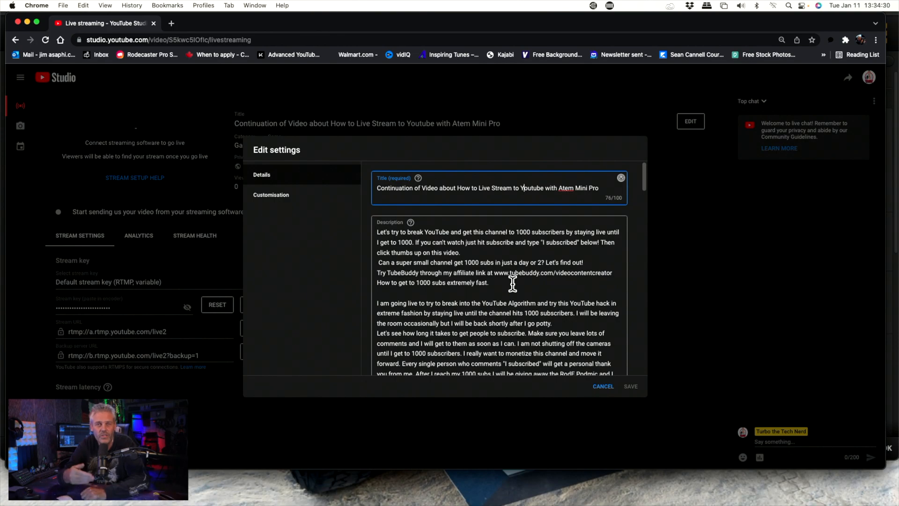
mouse_move(577, 327)
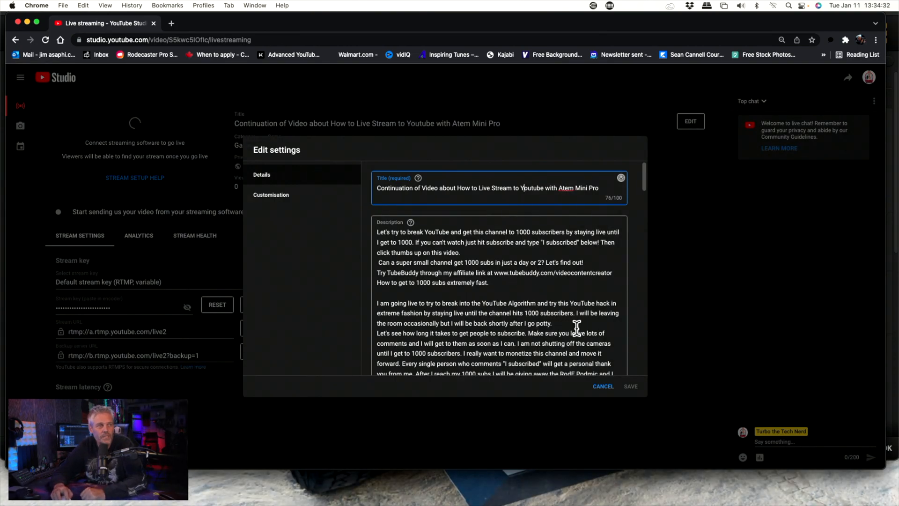
scroll("down", 3)
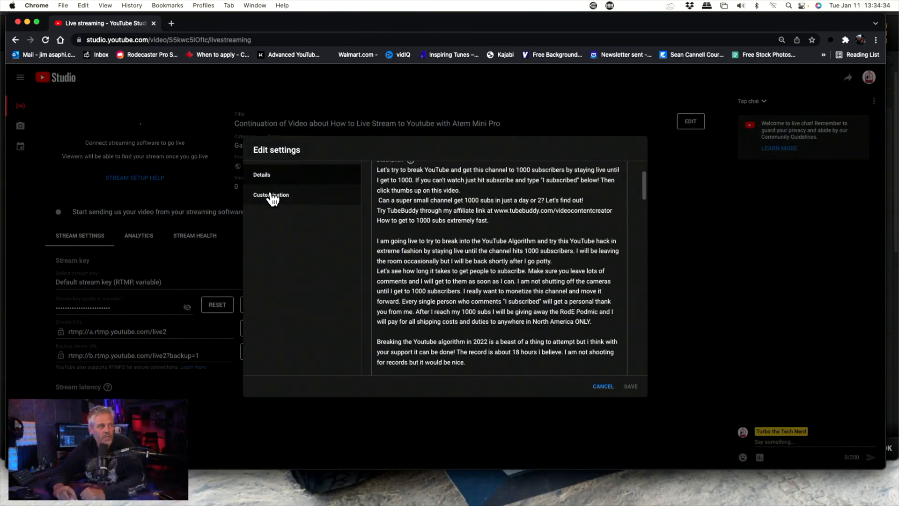
Review the Customisation section: live chat, participant modes and slow mode.
left_click(270, 194)
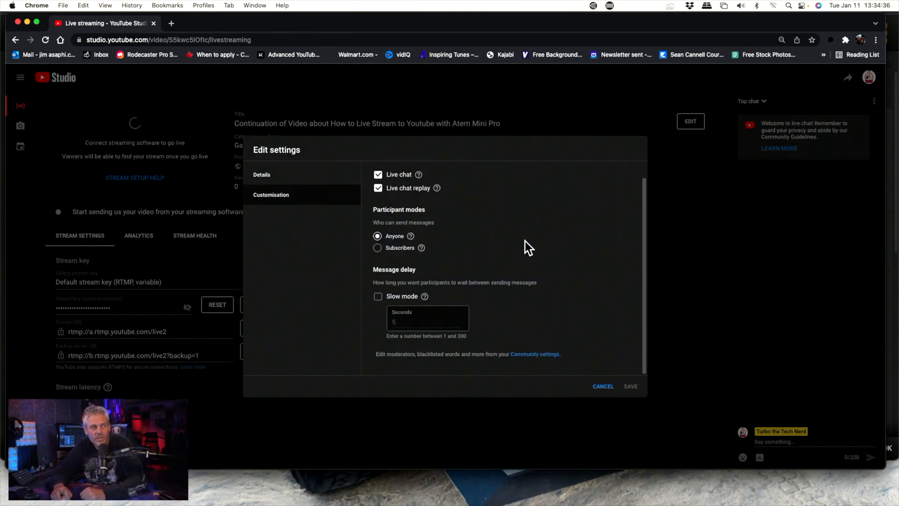
mouse_move(406, 194)
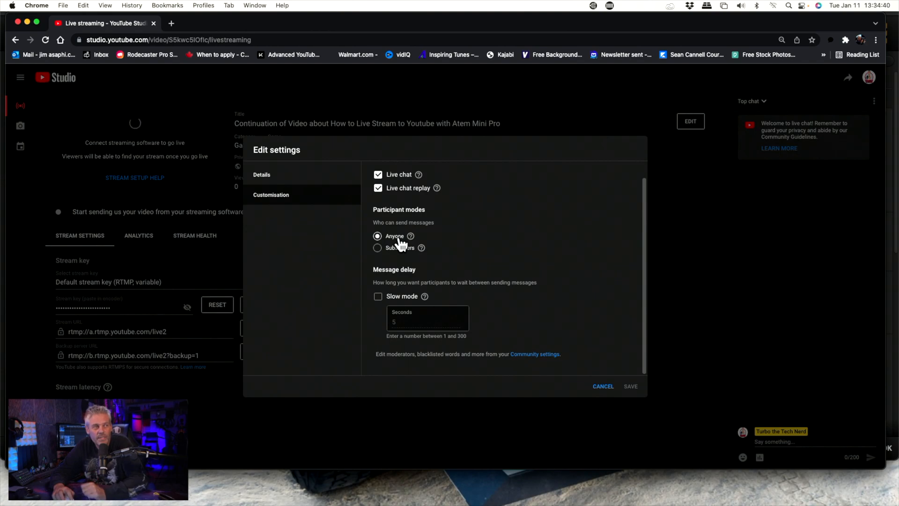
mouse_move(411, 254)
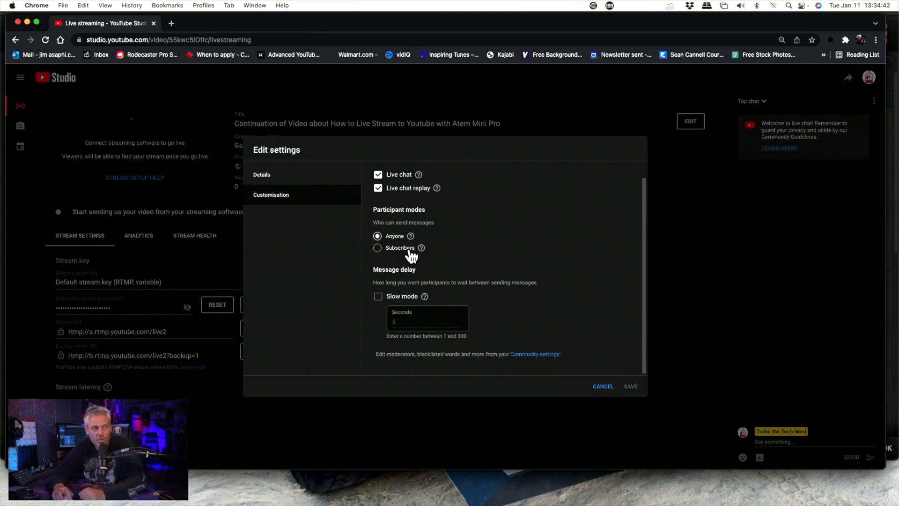
mouse_move(397, 243)
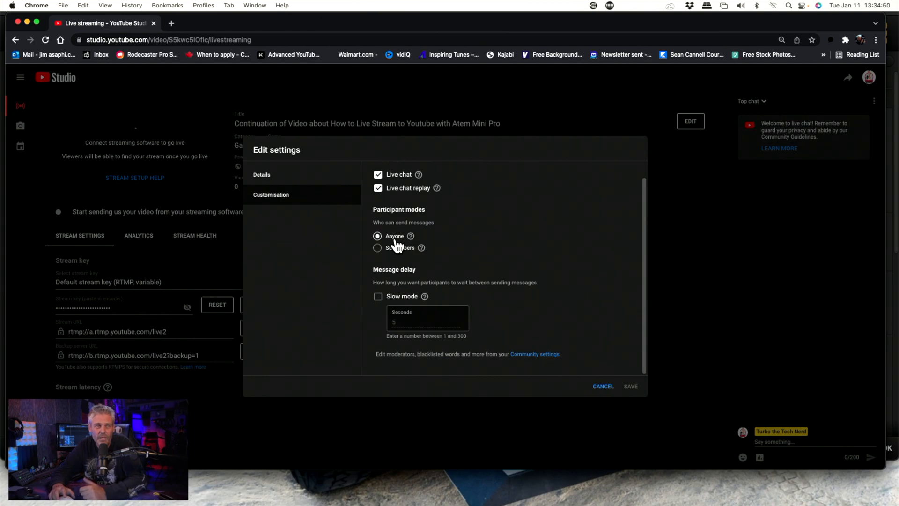
mouse_move(406, 256)
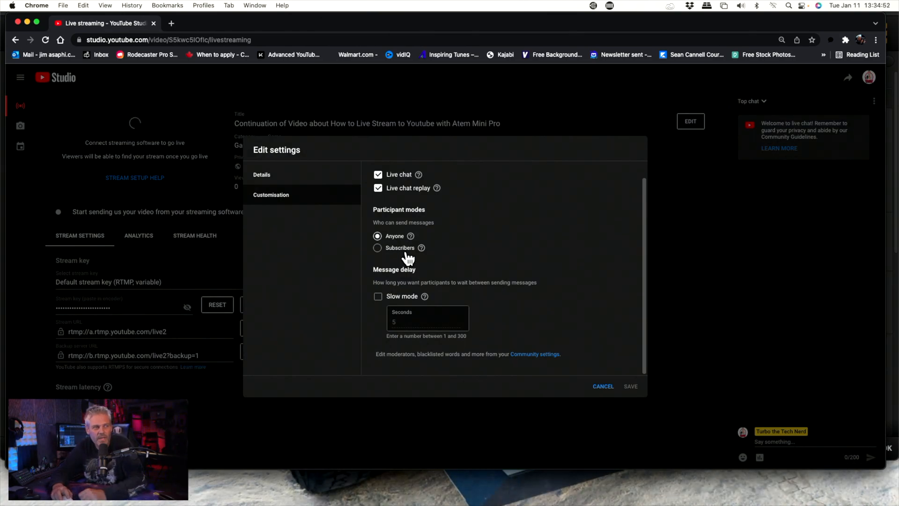
mouse_move(417, 291)
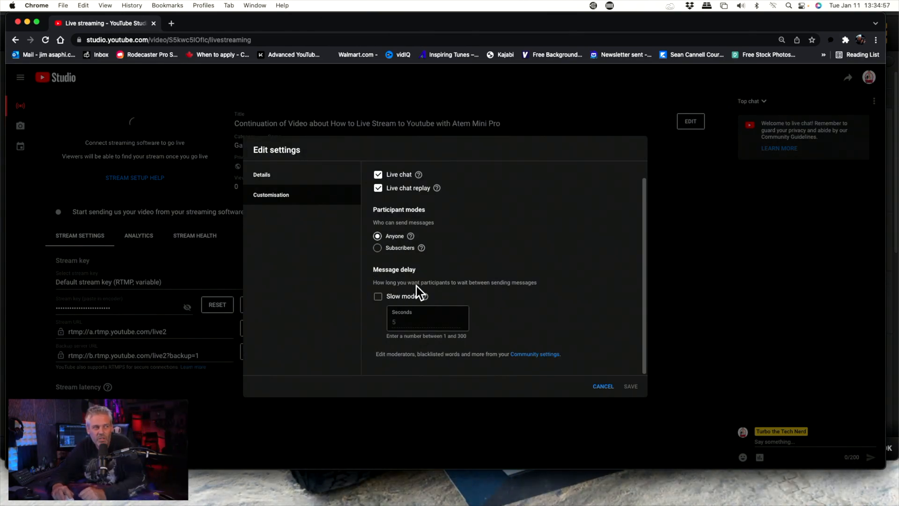
mouse_move(530, 295)
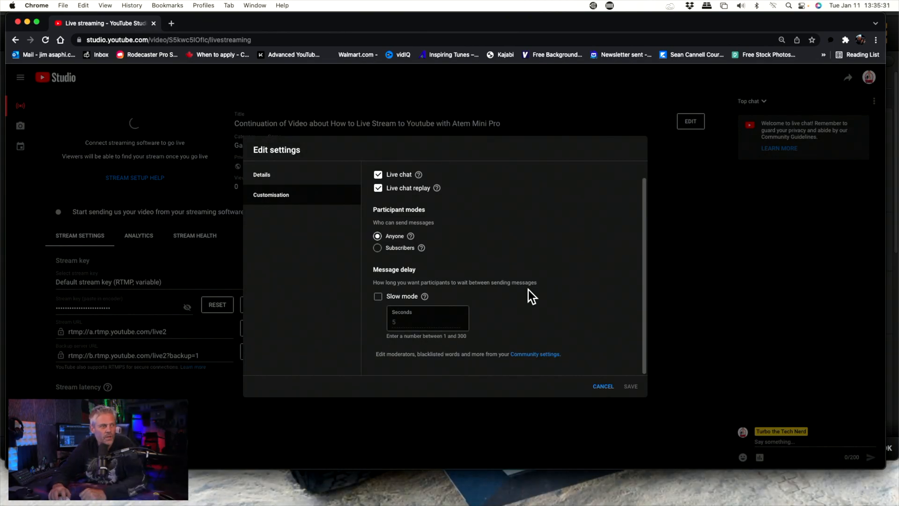
mouse_move(610, 396)
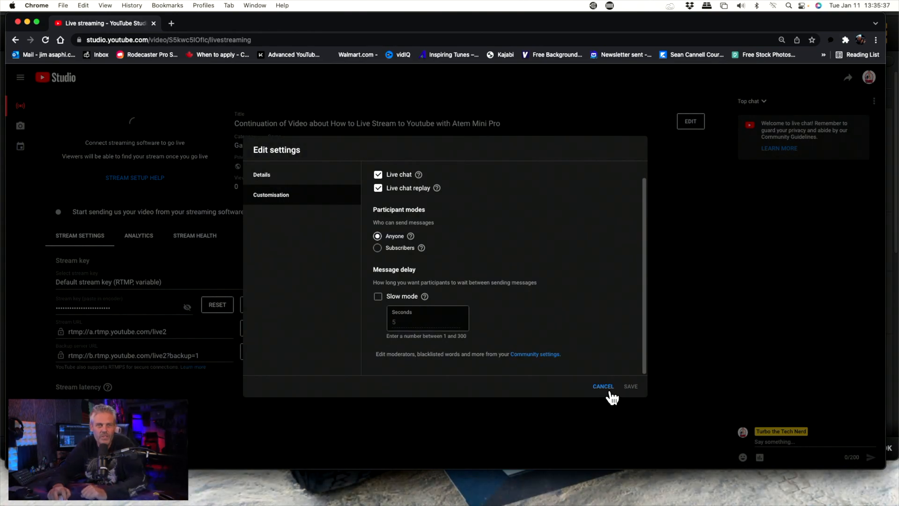
Cancel the edit dialog without saving and copy the default stream key.
left_click(602, 385)
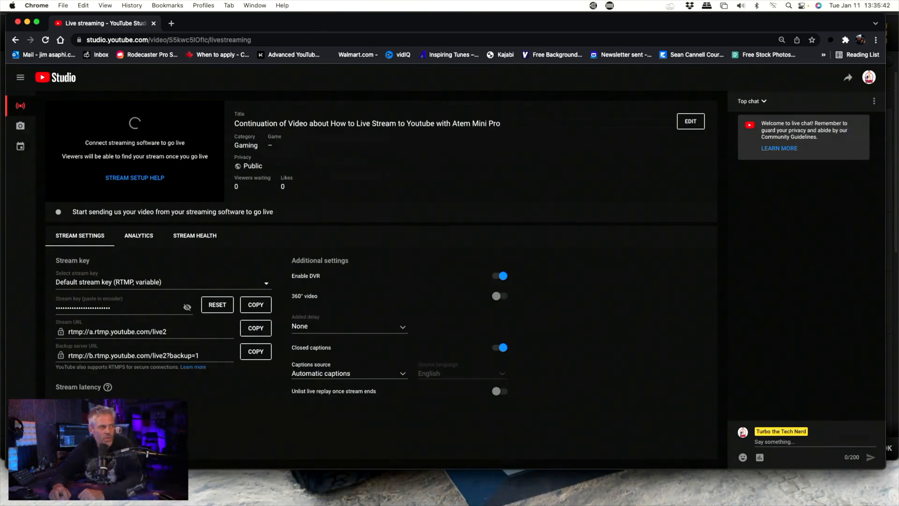
mouse_move(58, 319)
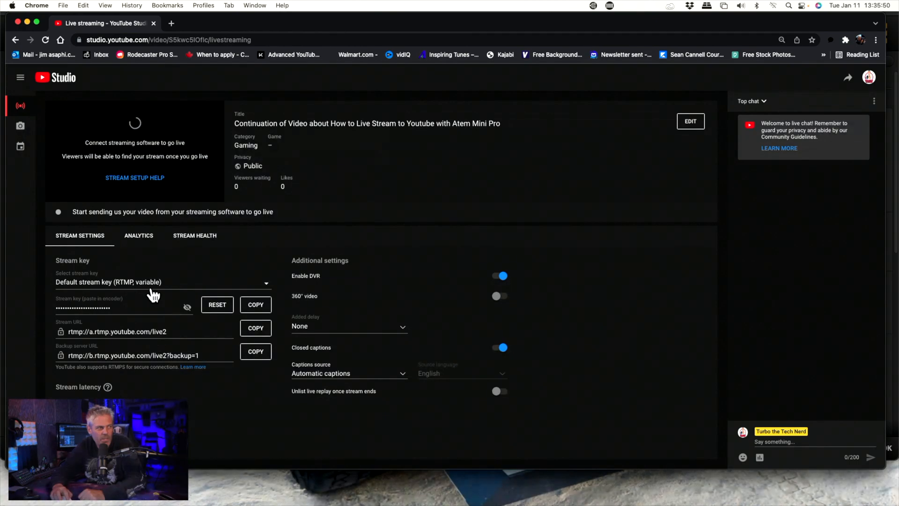
mouse_move(130, 307)
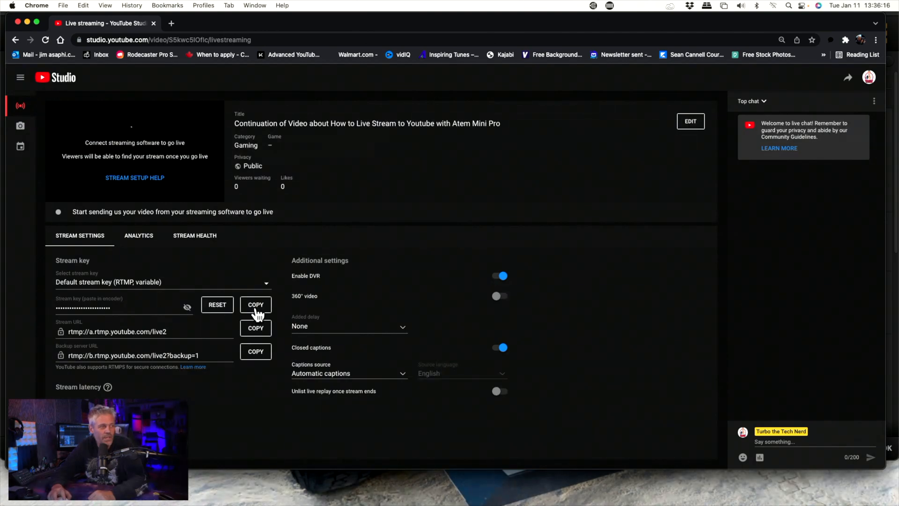
left_click(255, 304)
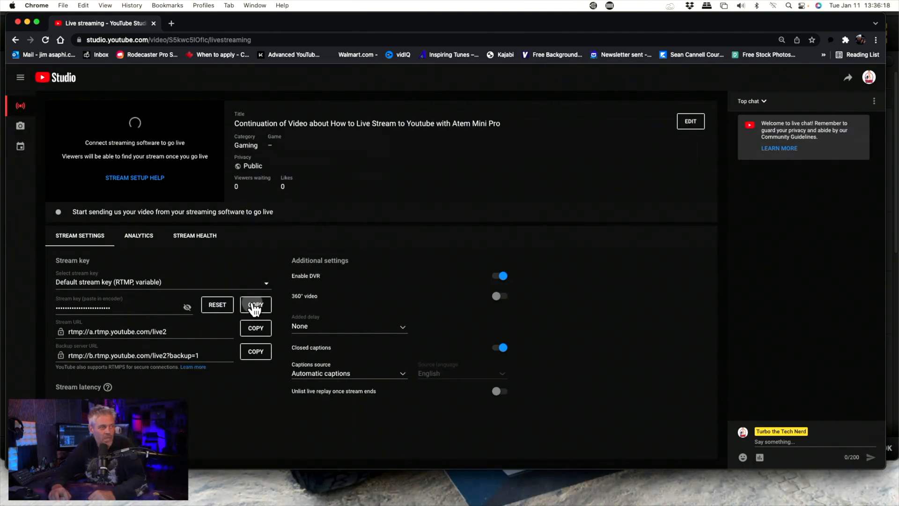
left_click(256, 305)
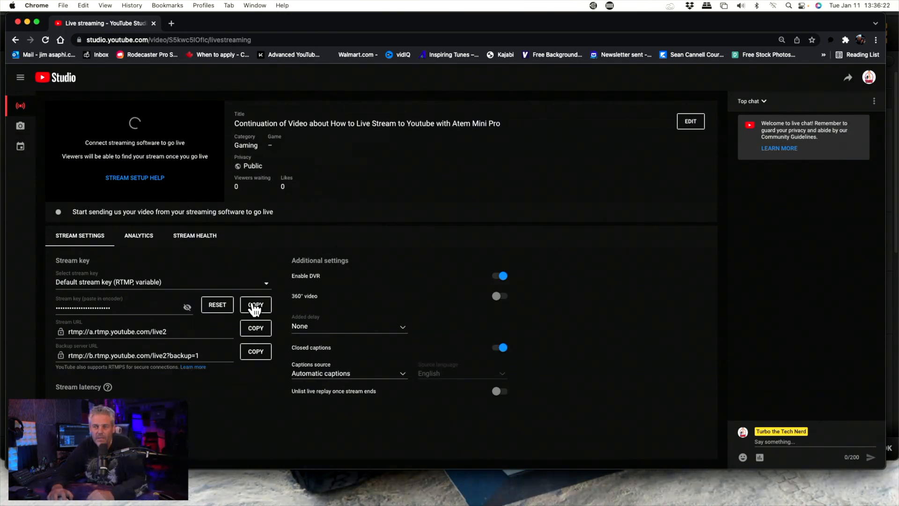
mouse_move(36, 31)
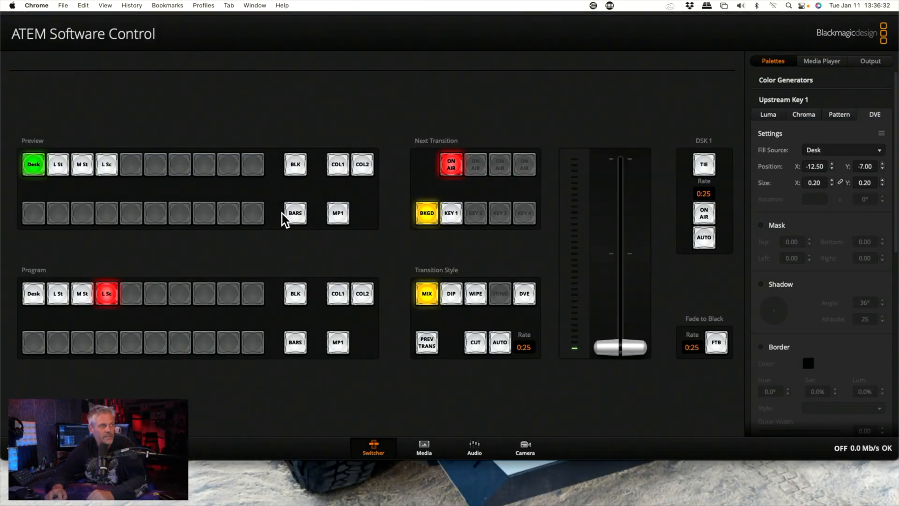
mouse_move(335, 217)
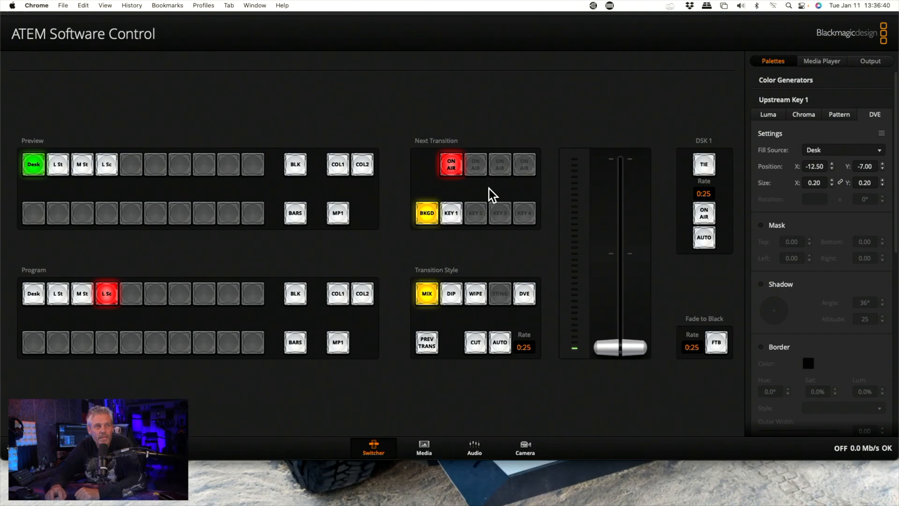
mouse_move(873, 71)
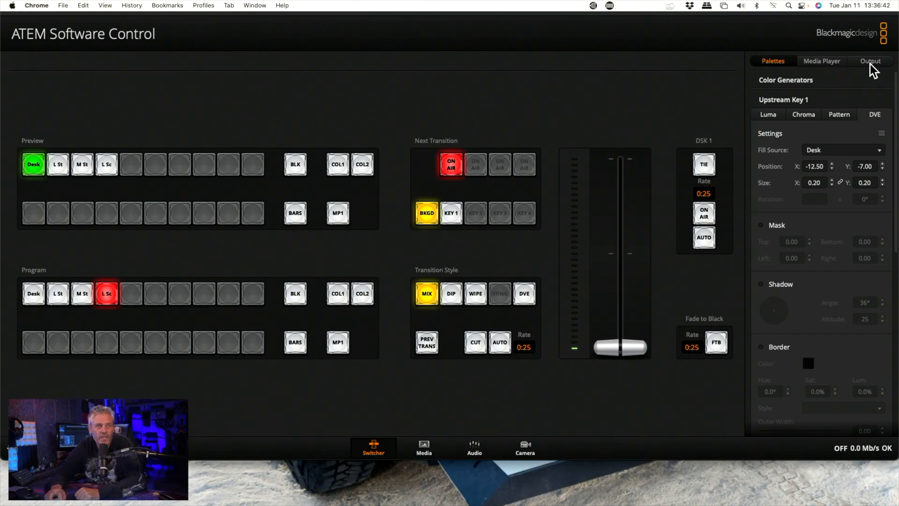
Check ATEM's live stream output: YouTube platform, Primary server.
left_click(871, 60)
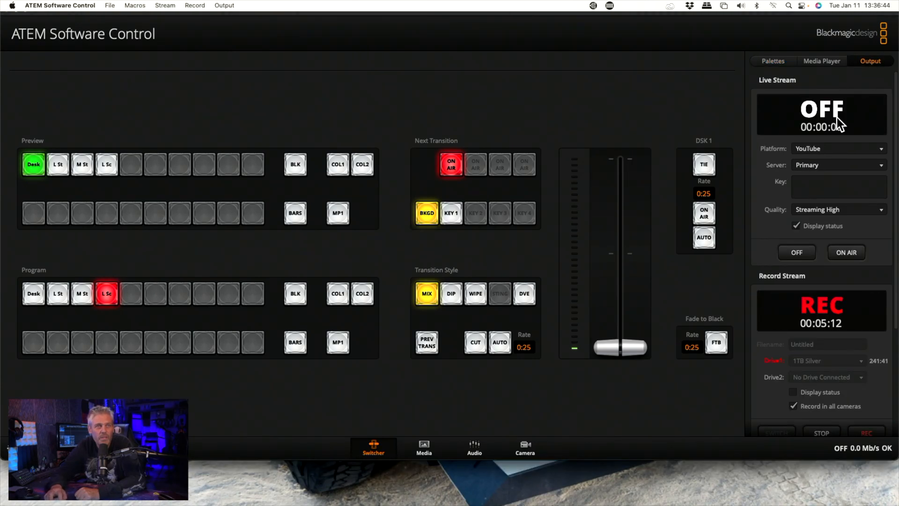
mouse_move(781, 108)
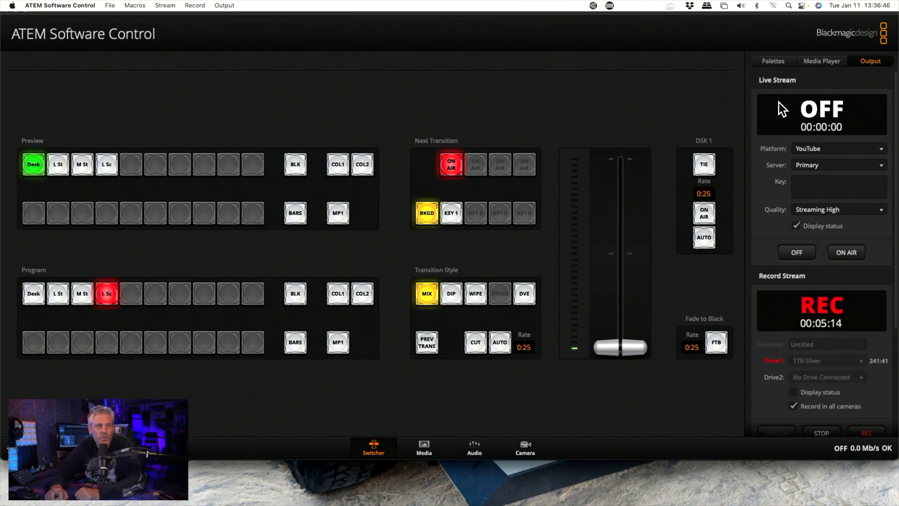
left_click(837, 148)
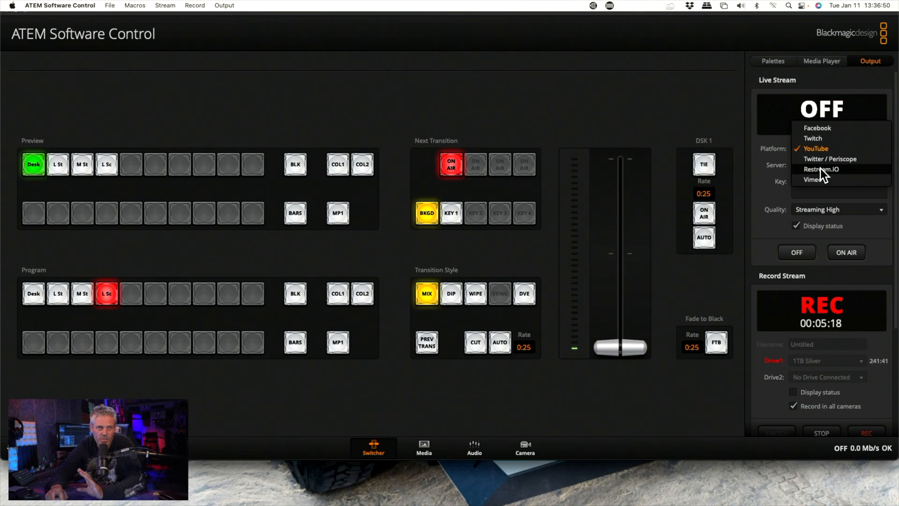
mouse_move(851, 168)
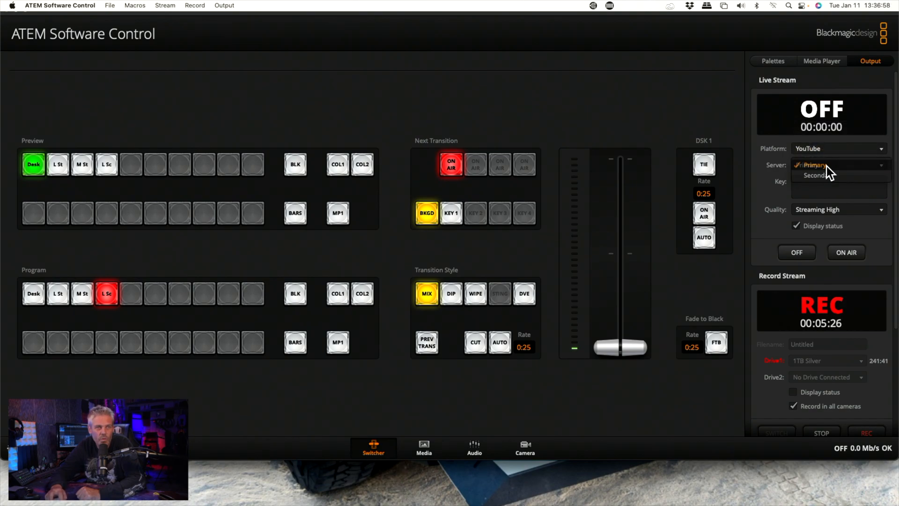
left_click(810, 165)
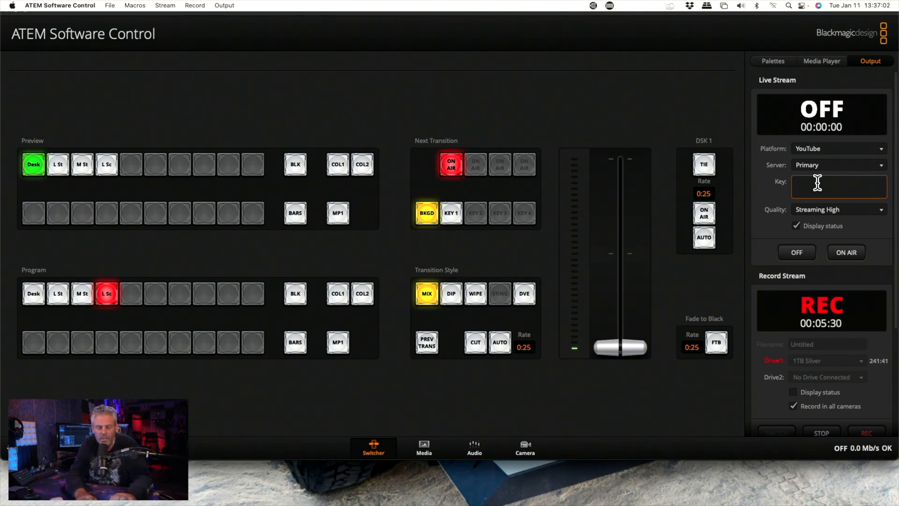
right_click(837, 186)
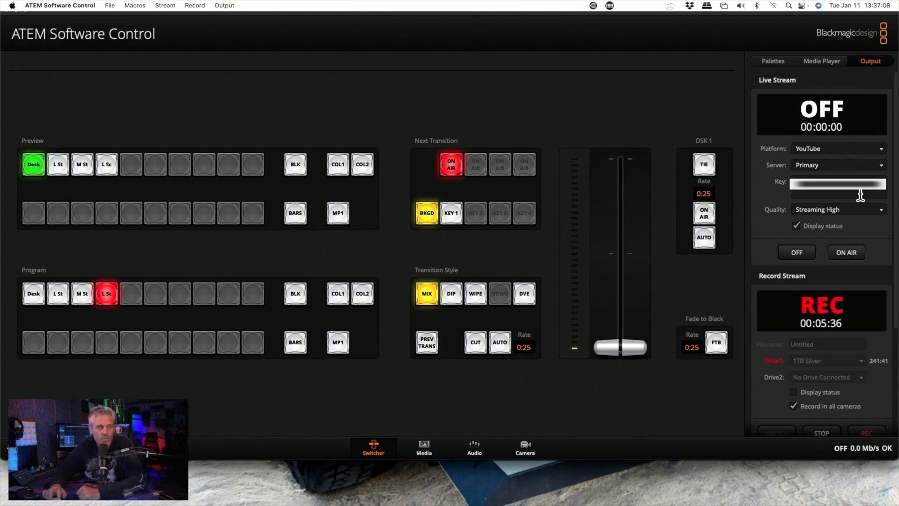
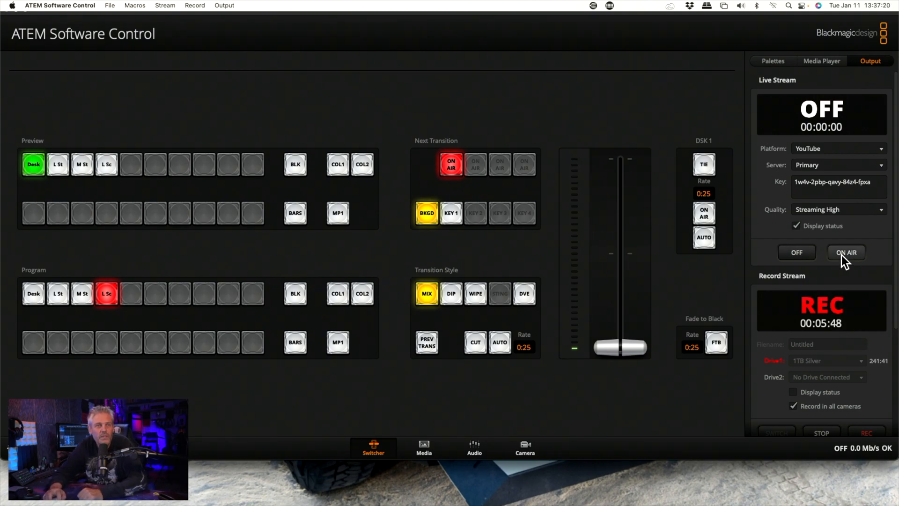
left_click(845, 252)
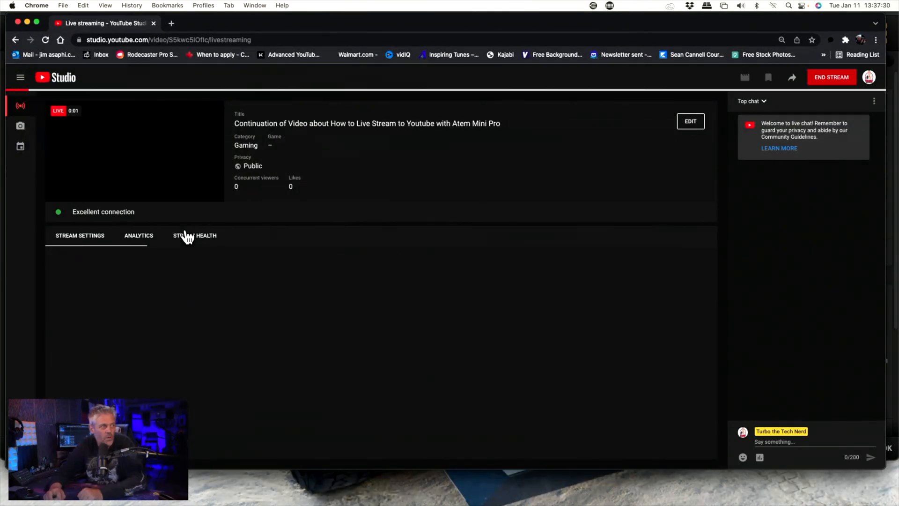
Open the live stream's Analytics tab showing zero viewers, chat rate and playbacks.
left_click(138, 235)
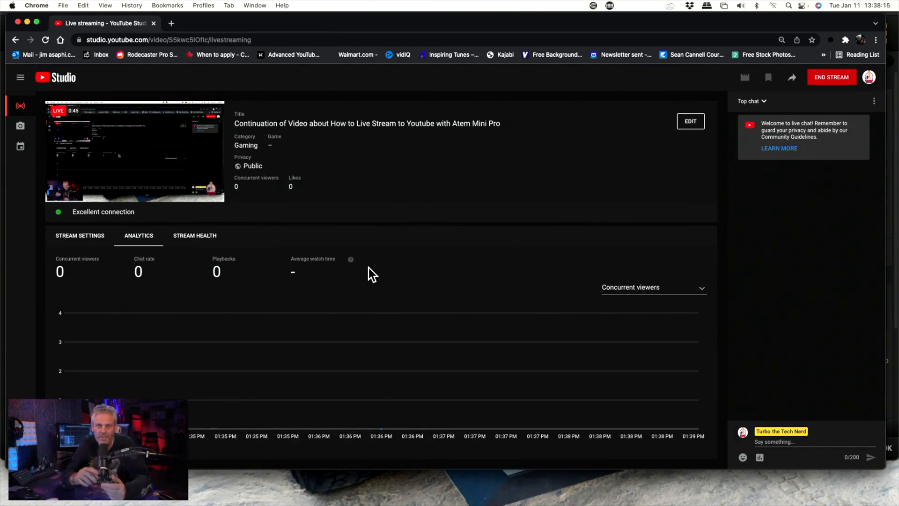
mouse_move(490, 420)
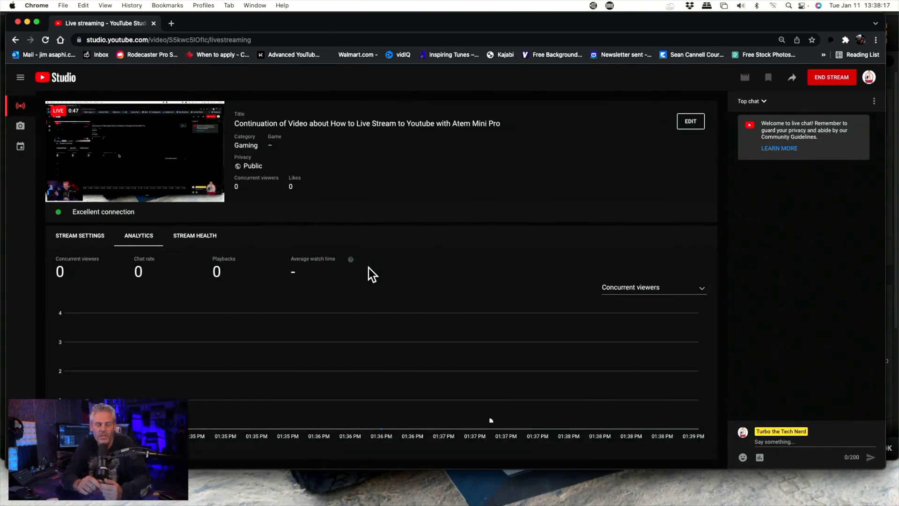